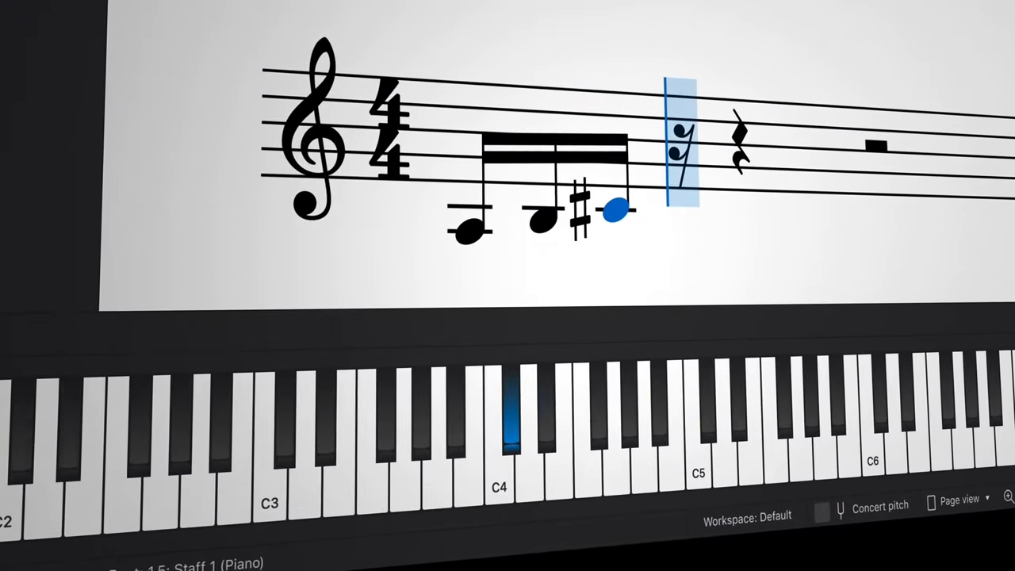
# Step: Bring up the MuseScore application menu to reach the preferences
pyautogui.click(184, 85)
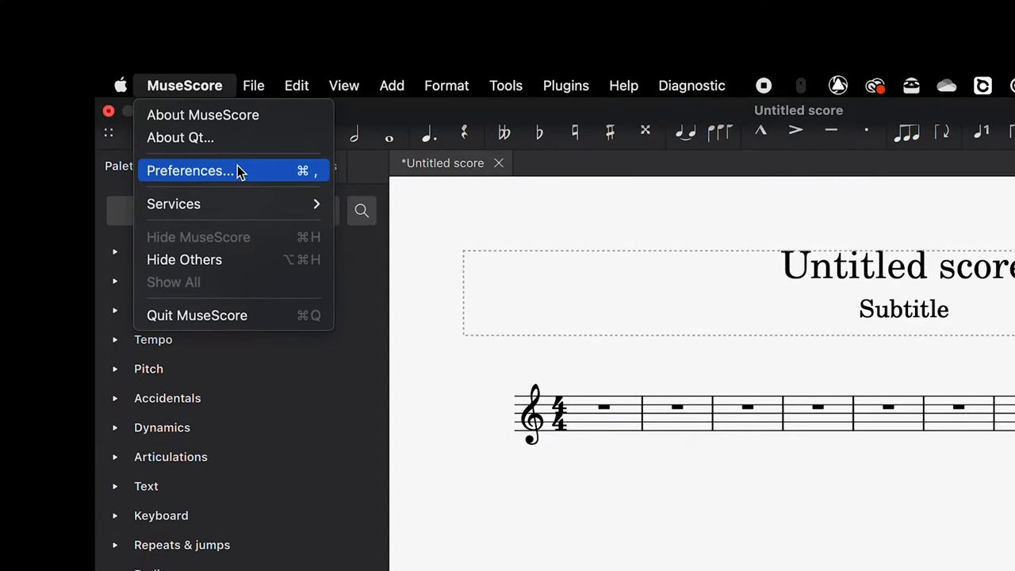
# Step: In Preferences I/O, set Piano de Voyage as MIDI input and output and confirm with OK
pyautogui.click(188, 171)
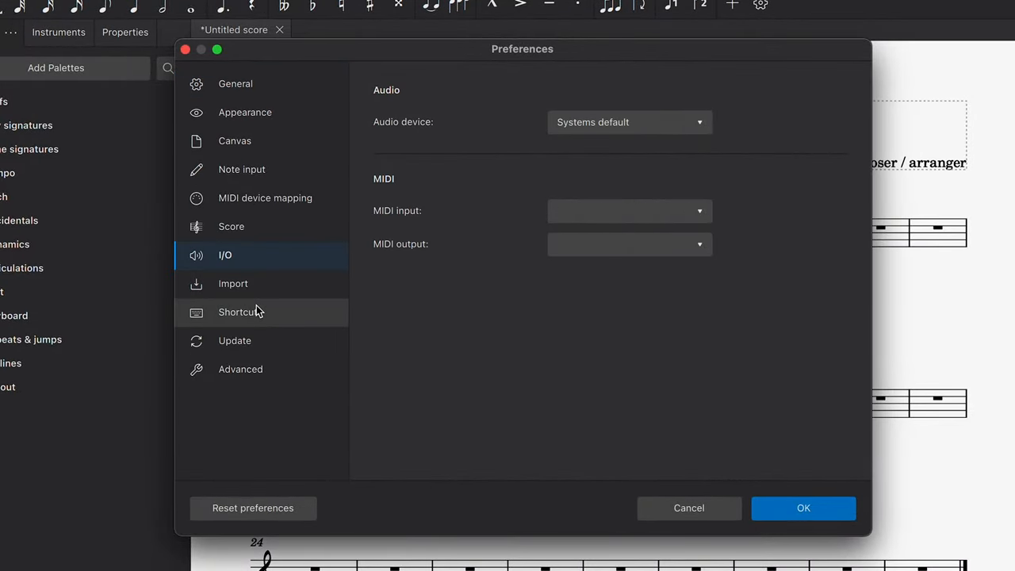
pyautogui.click(630, 211)
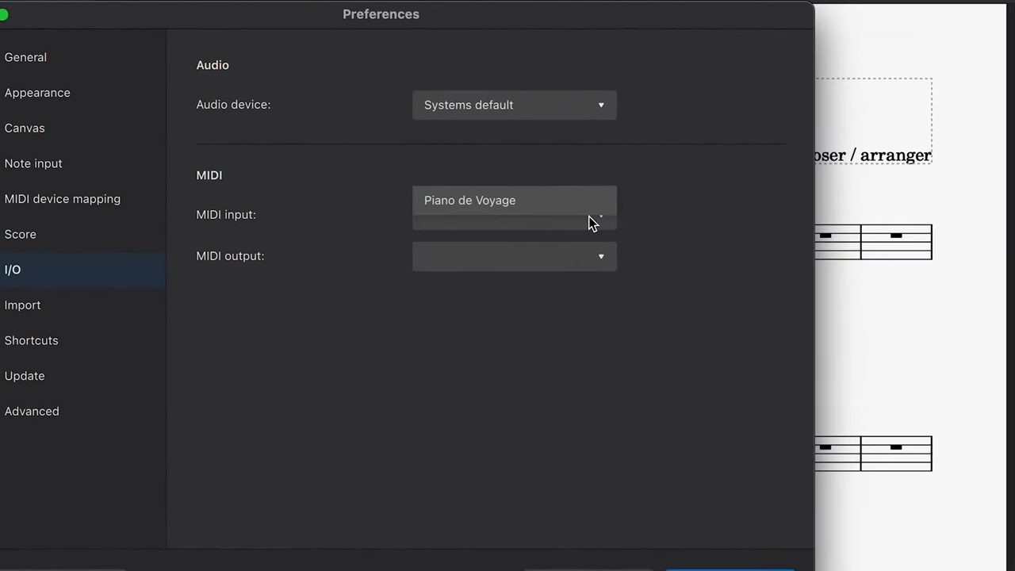
pyautogui.click(514, 200)
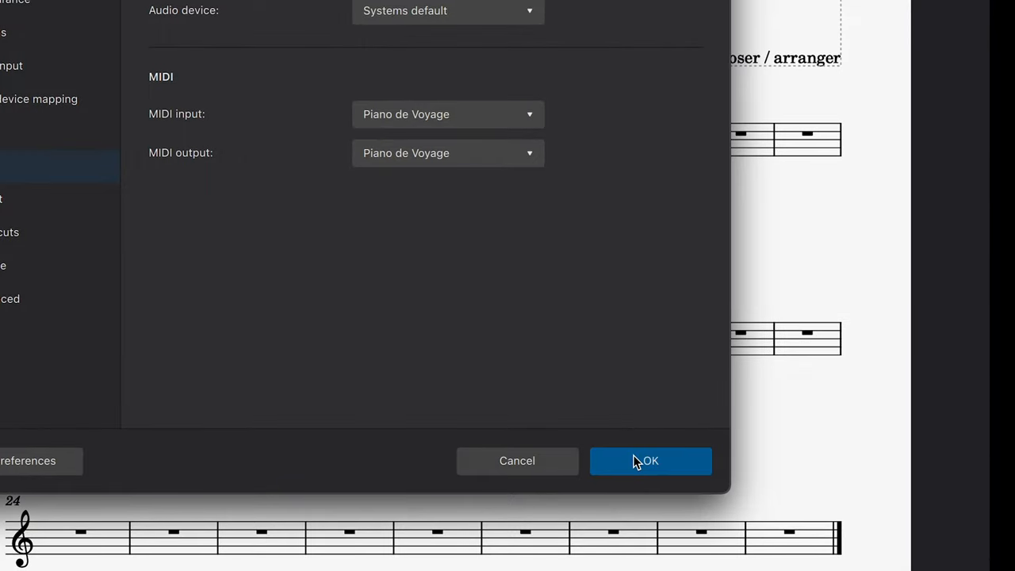
pyautogui.click(651, 459)
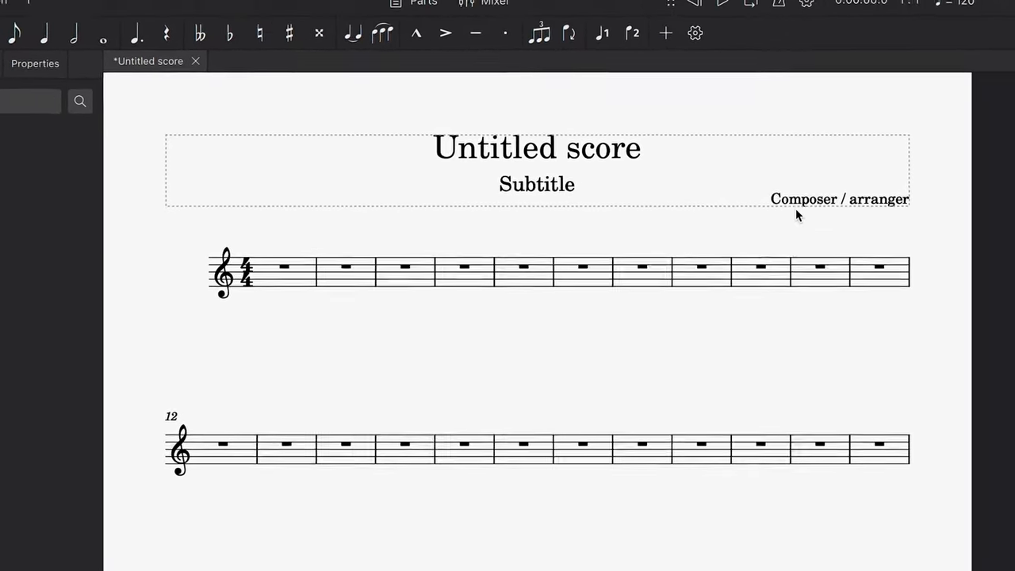
pyautogui.click(647, 95)
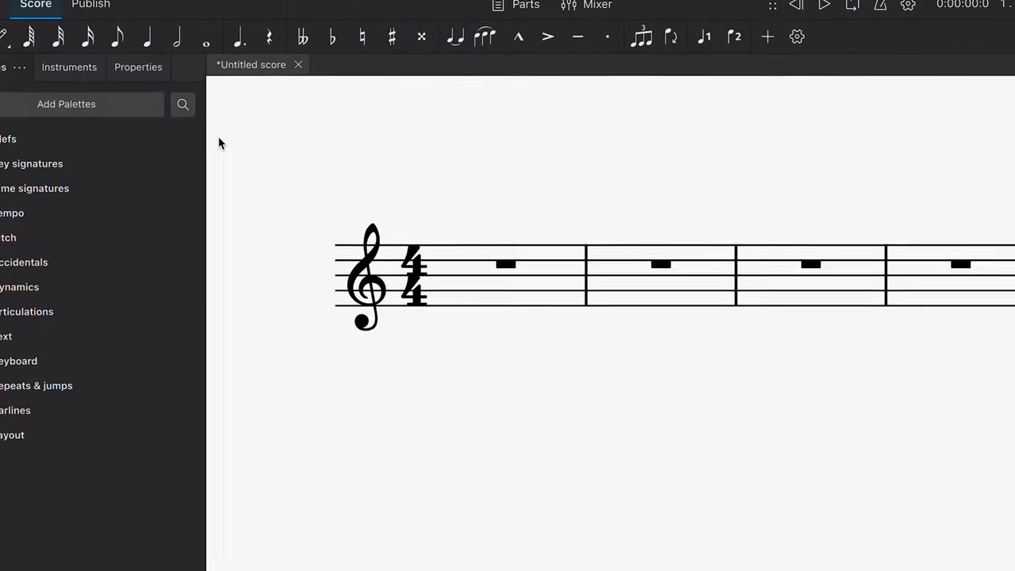
# Step: Show the on-screen Piano keyboard panel from the View menu
pyautogui.click(203, 73)
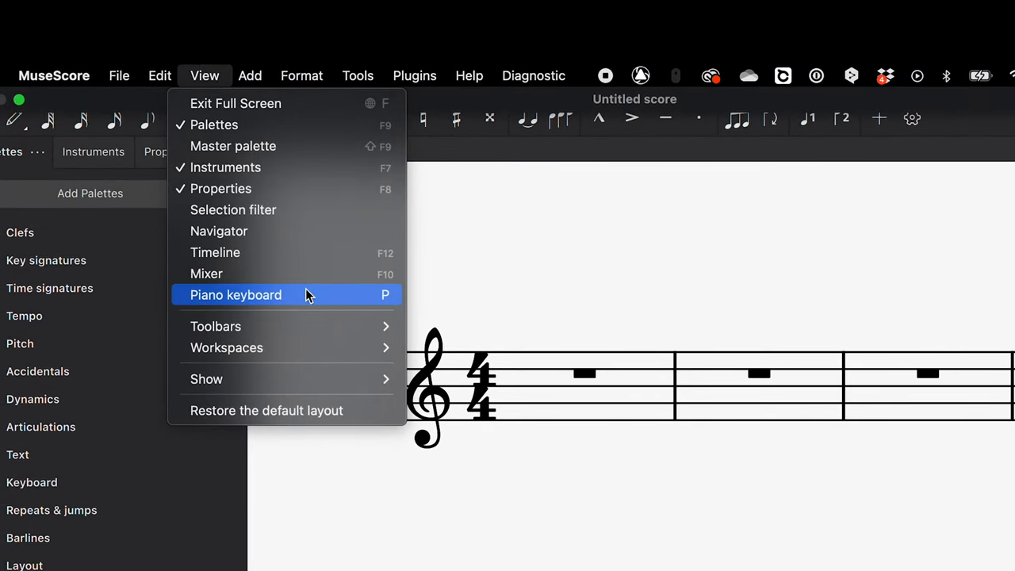
pyautogui.click(234, 103)
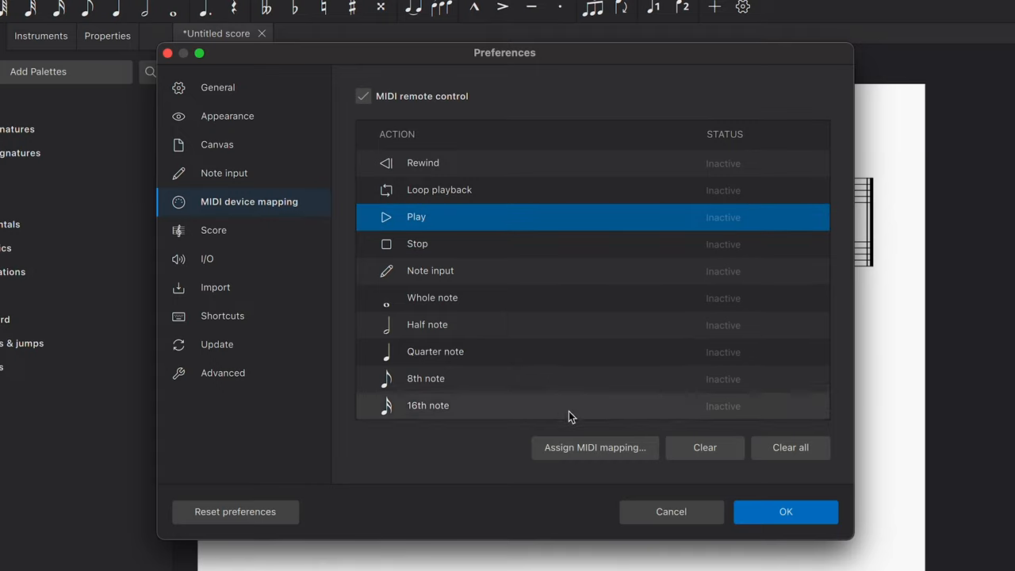
# Step: Start assigning a MIDI mapping to the Play action, capturing Controller 7
pyautogui.click(595, 447)
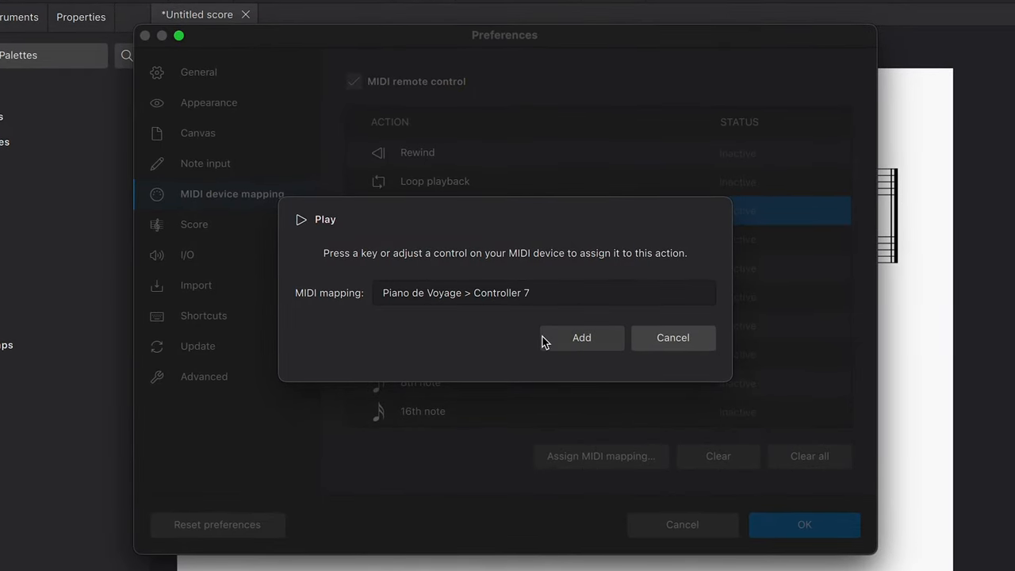
# Step: Add Controller 7 for Play and the note-duration mappings, then confirm the preferences with OK
pyautogui.click(581, 338)
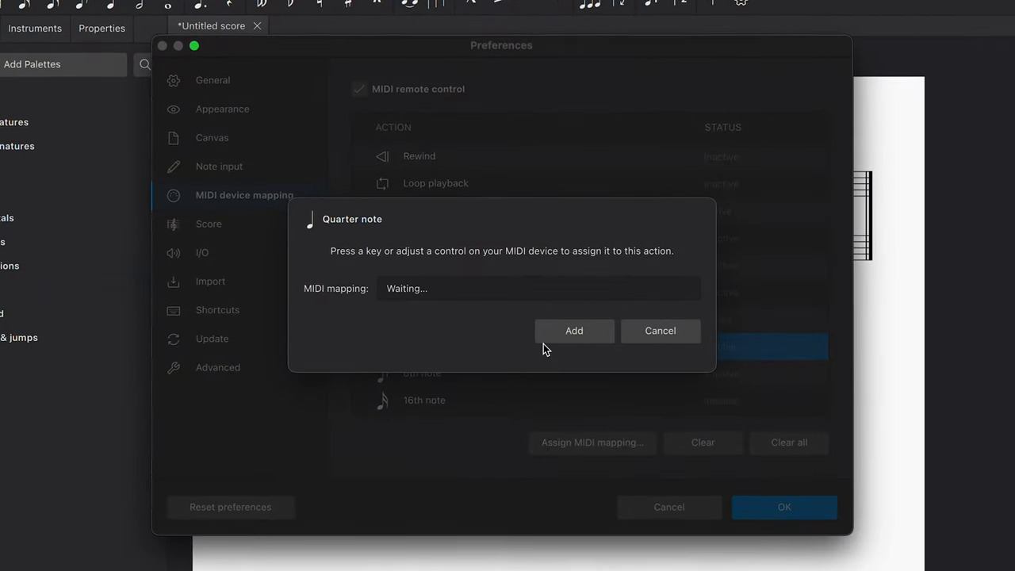
pyautogui.click(574, 332)
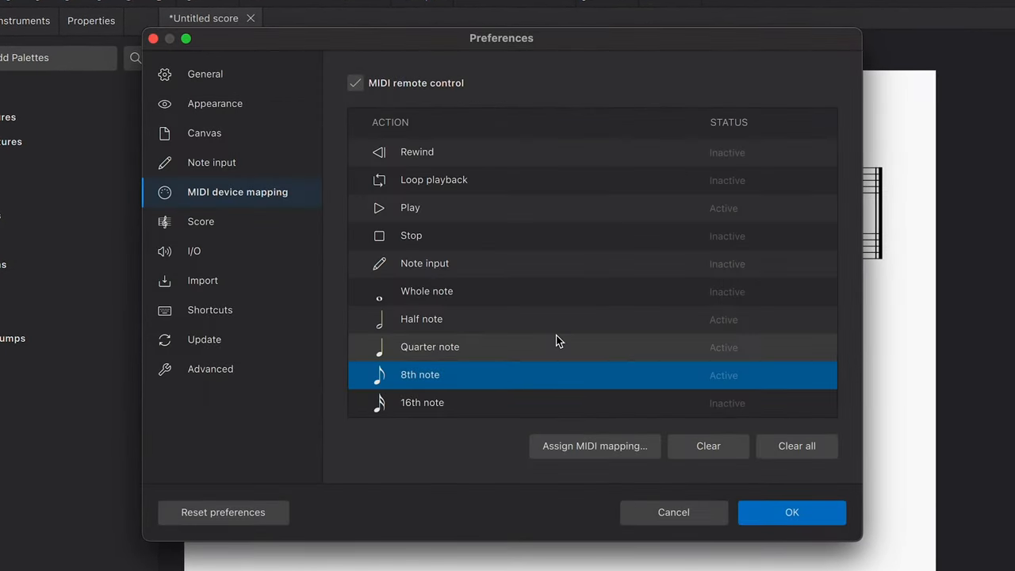
pyautogui.click(791, 512)
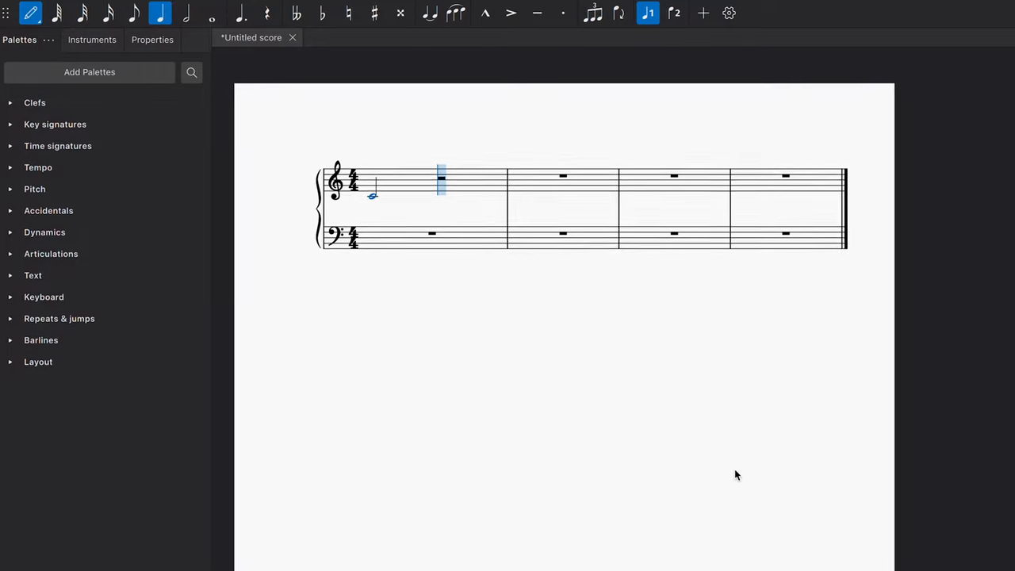